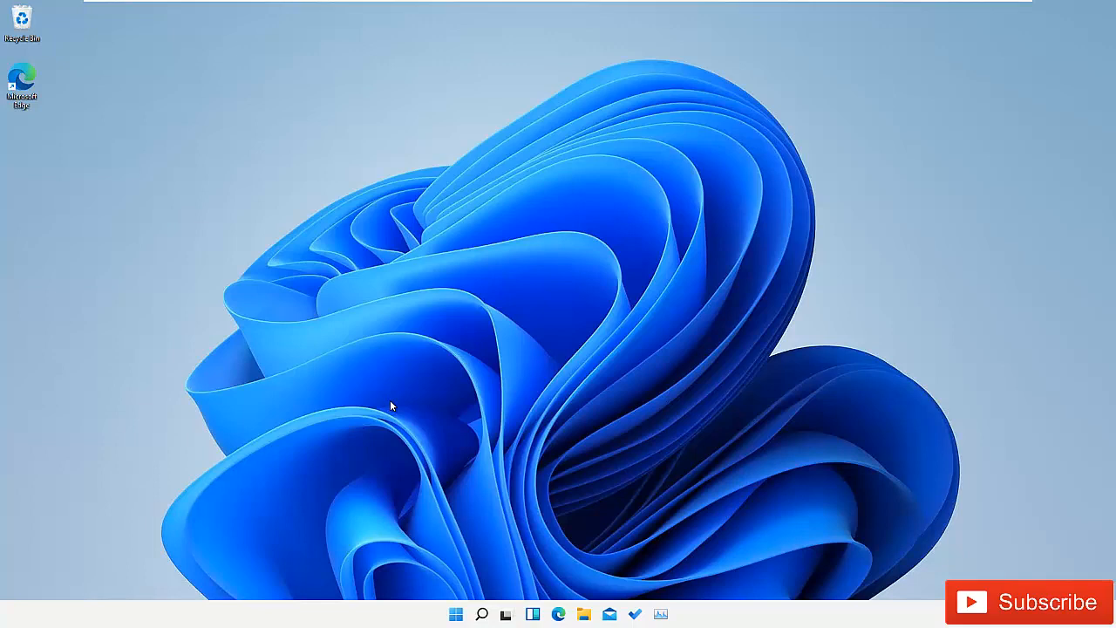
mouse_move(477, 287)
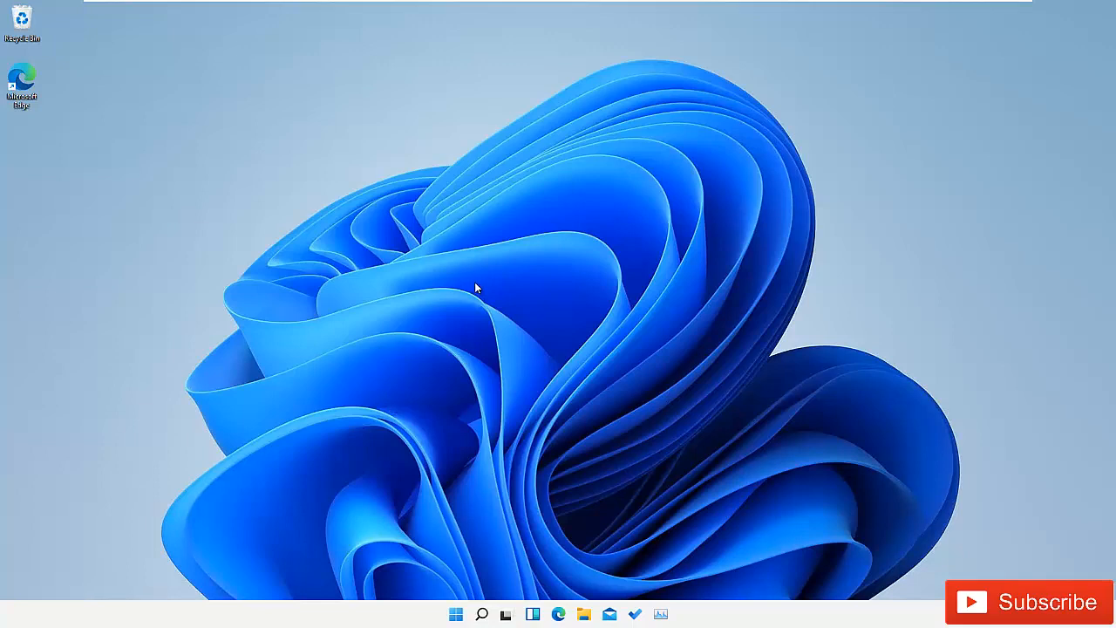
mouse_move(478, 286)
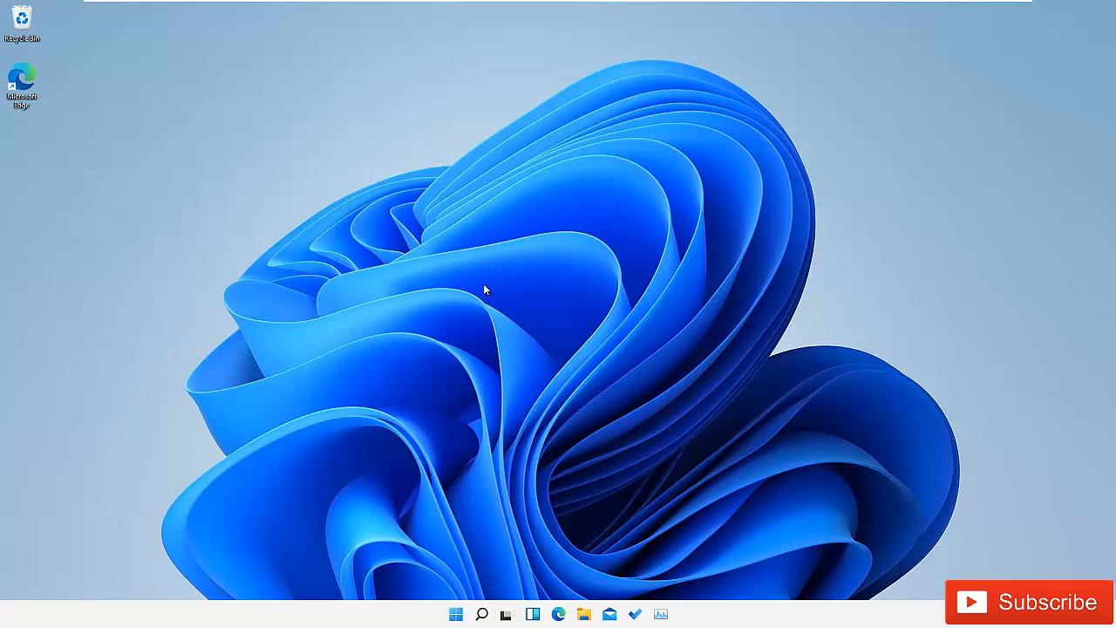
mouse_move(488, 289)
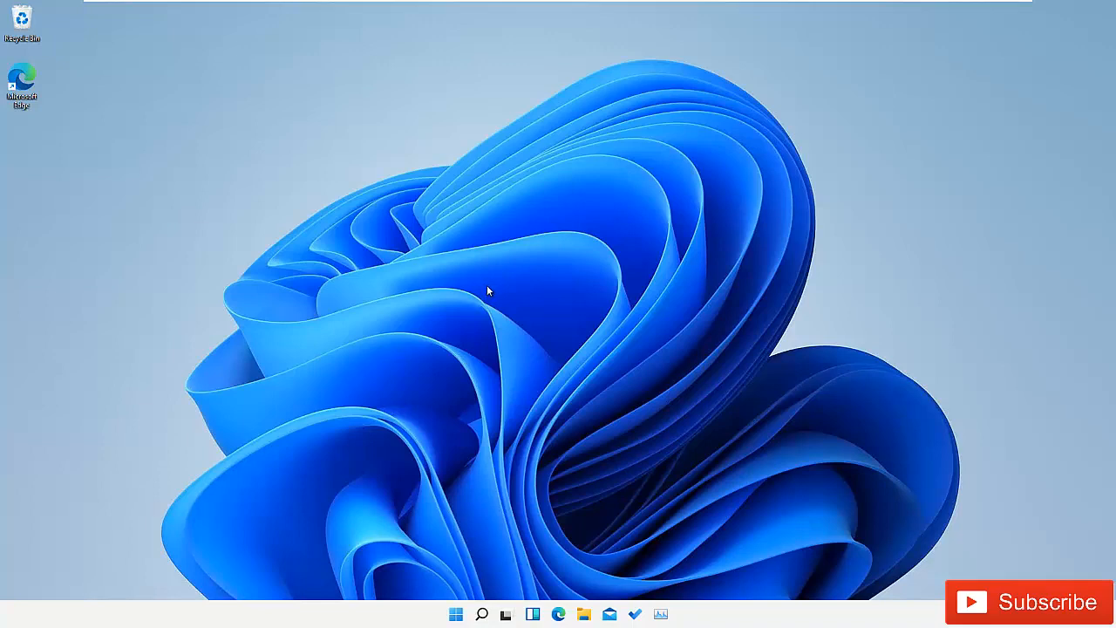
mouse_move(549, 593)
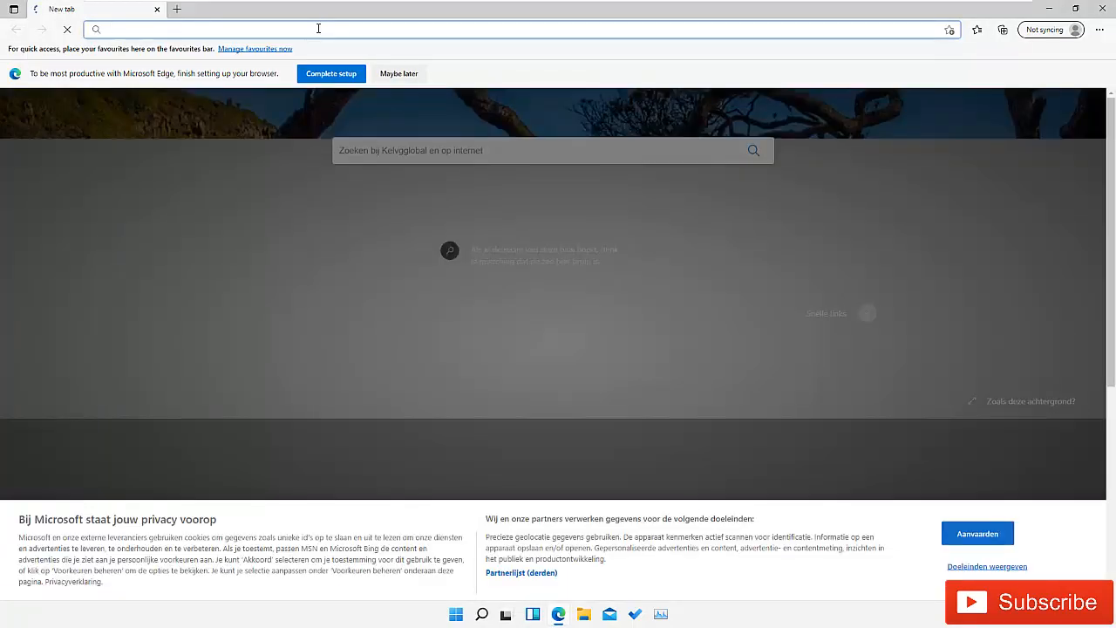
- Go to google.com and search for 'ninite' to list the Ninite site first
type("google.com")
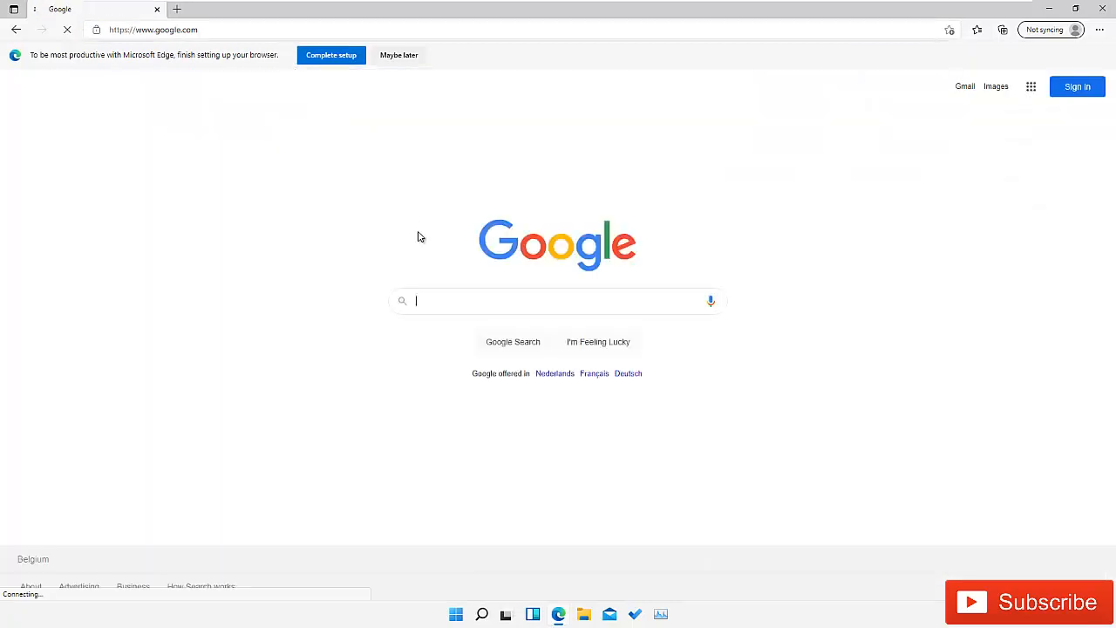
type("n")
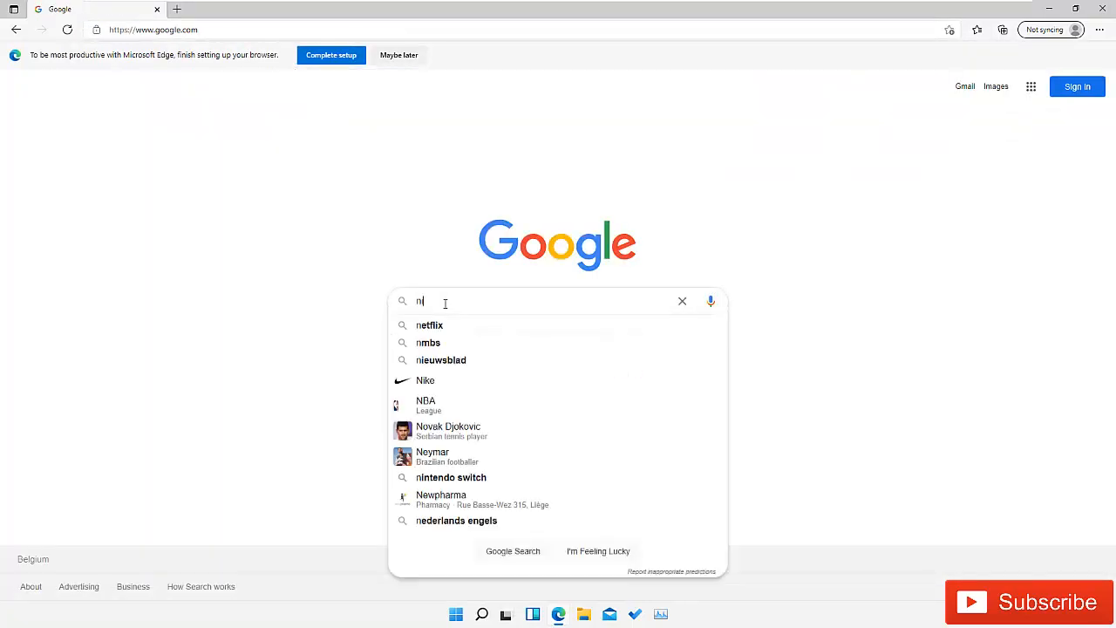
type("inite")
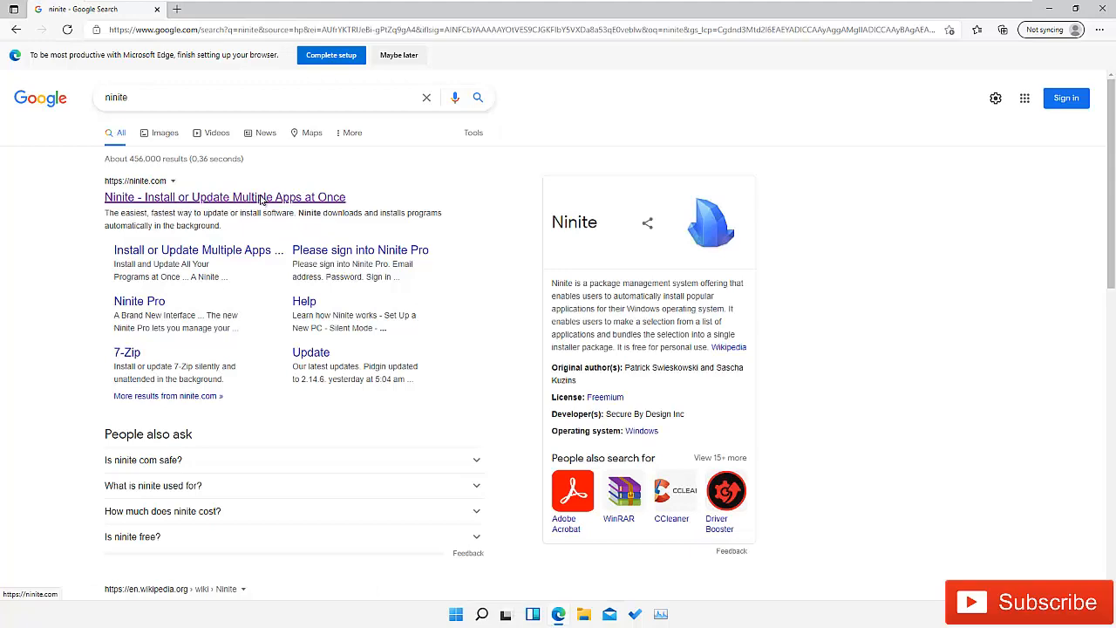
- On ninite.com, tick the browsers, Zoom and TeamViewer 15 for installation
left_click(223, 196)
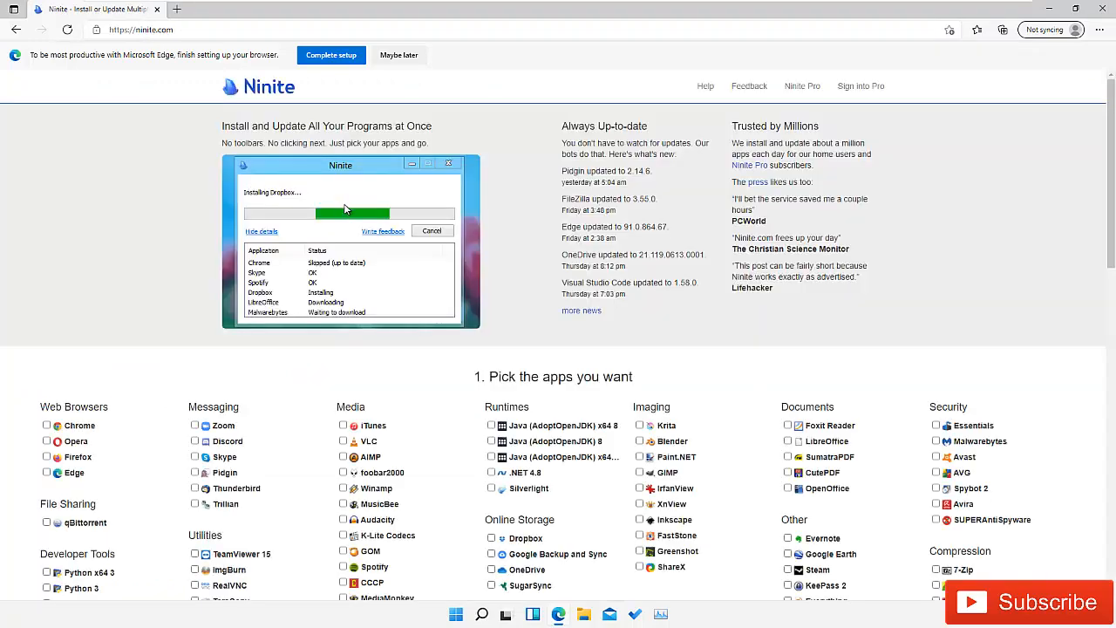
scroll("down", 3)
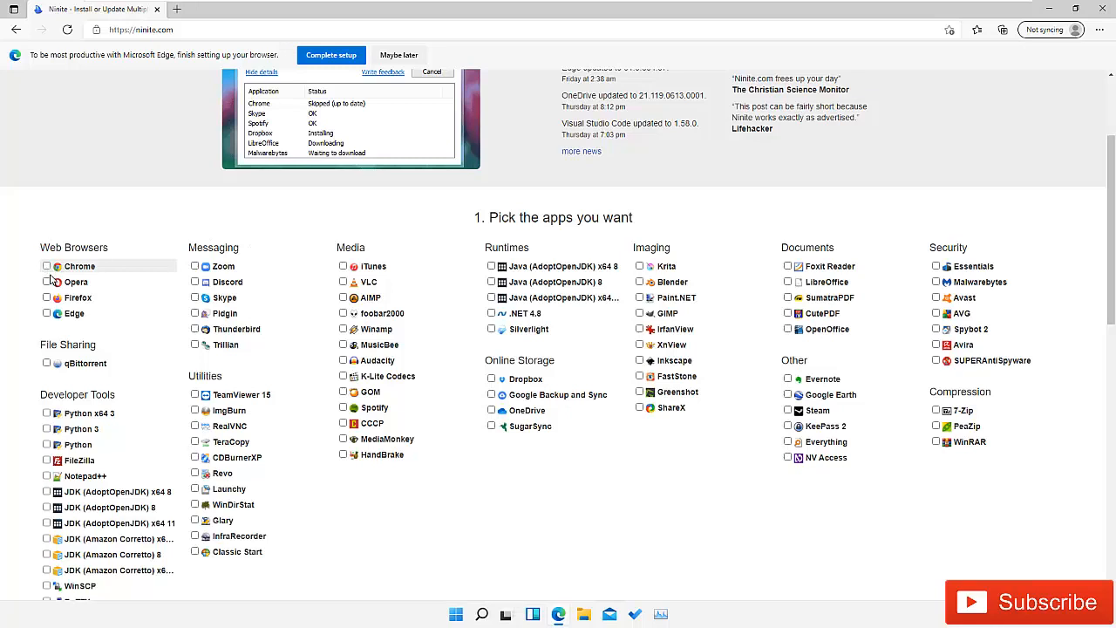
left_click(45, 297)
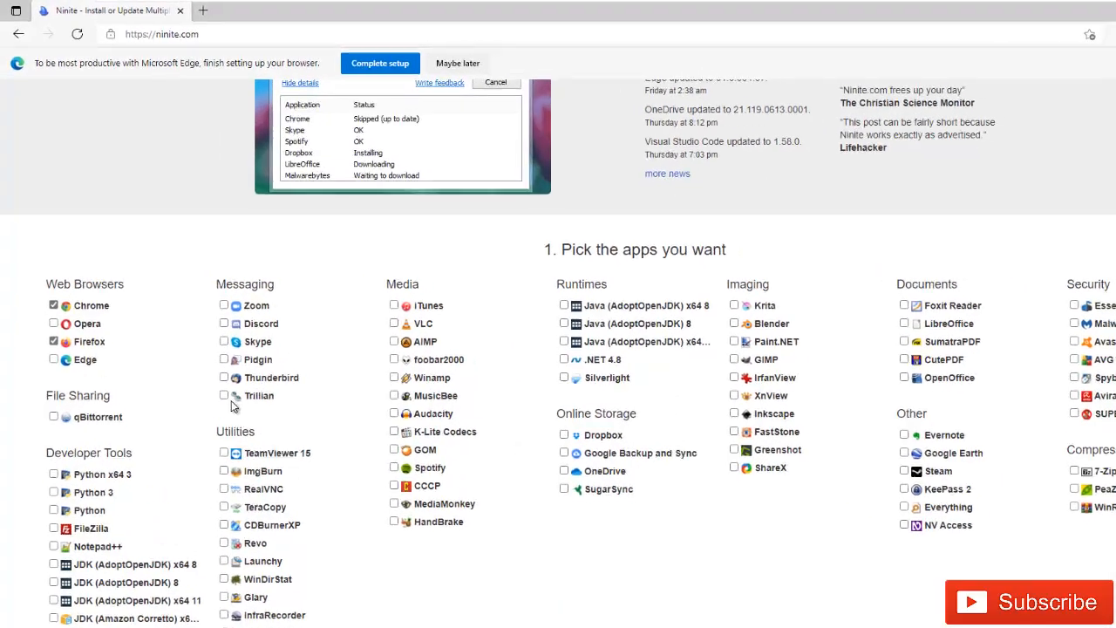
left_click(223, 305)
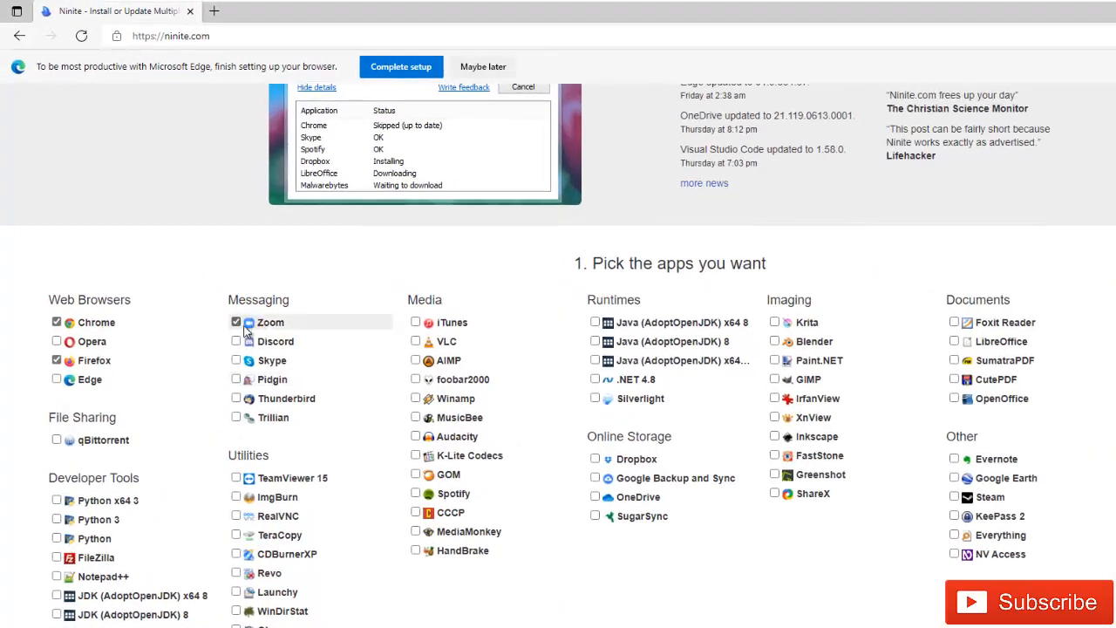
mouse_move(308, 322)
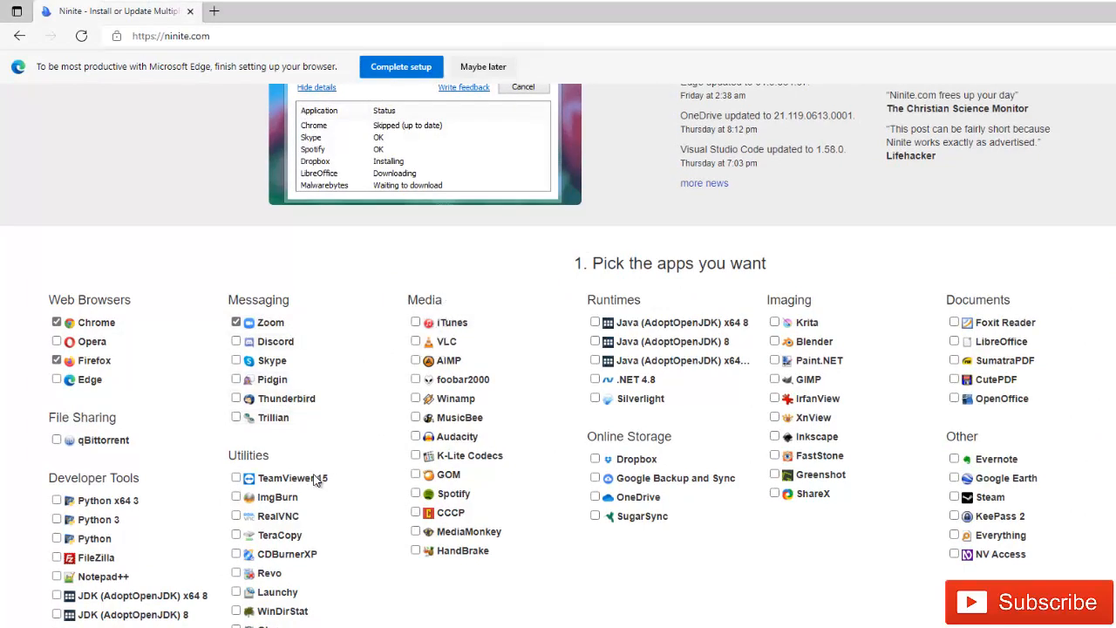
left_click(235, 478)
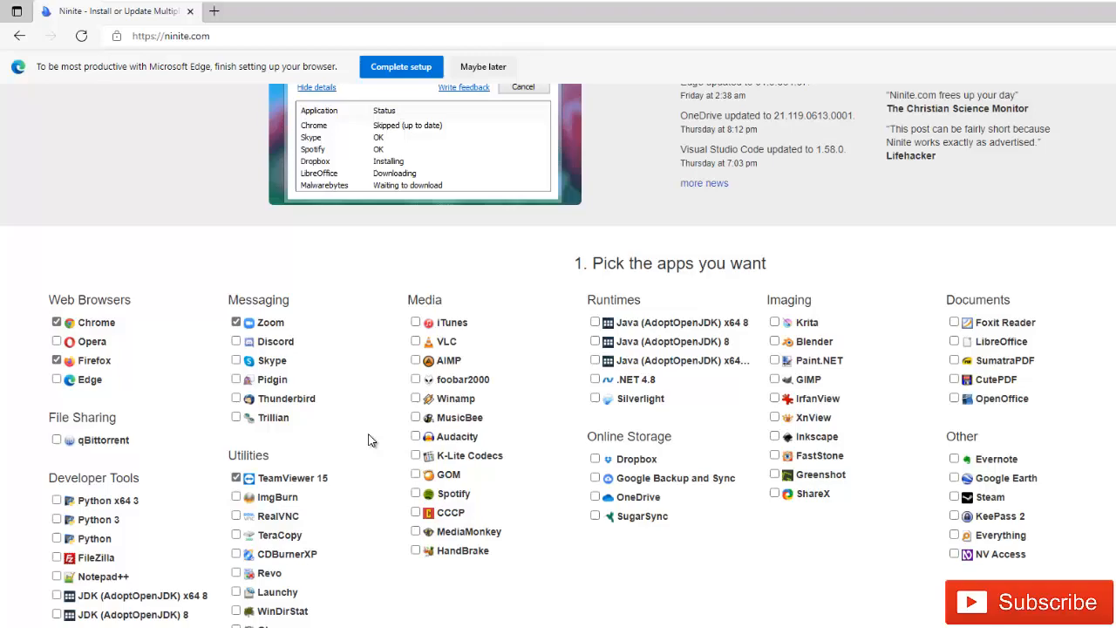
mouse_move(722, 424)
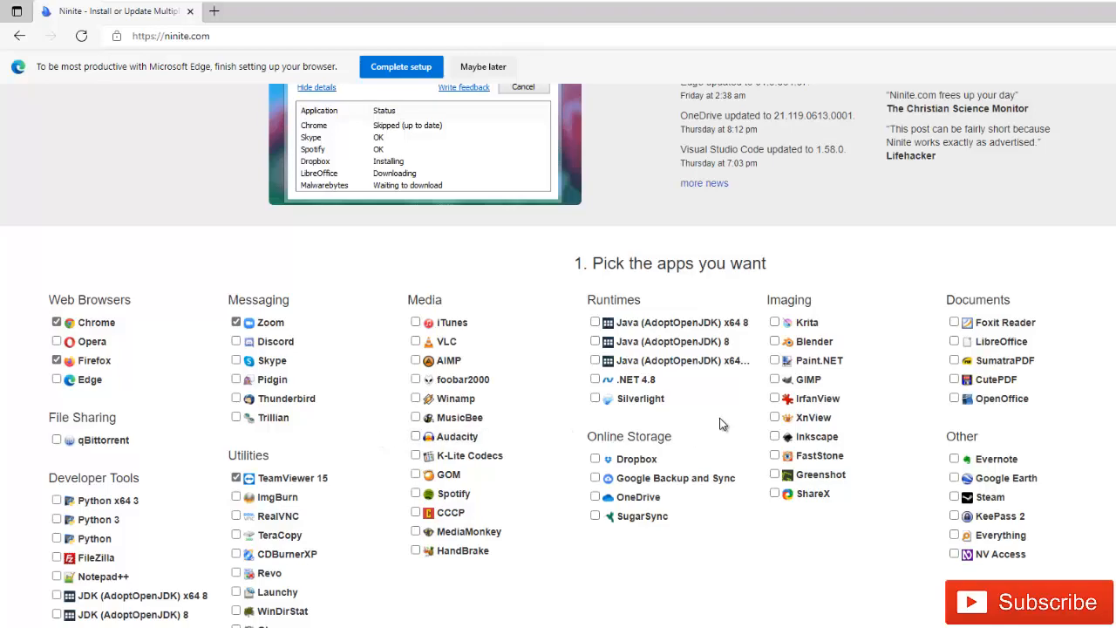
mouse_move(1099, 389)
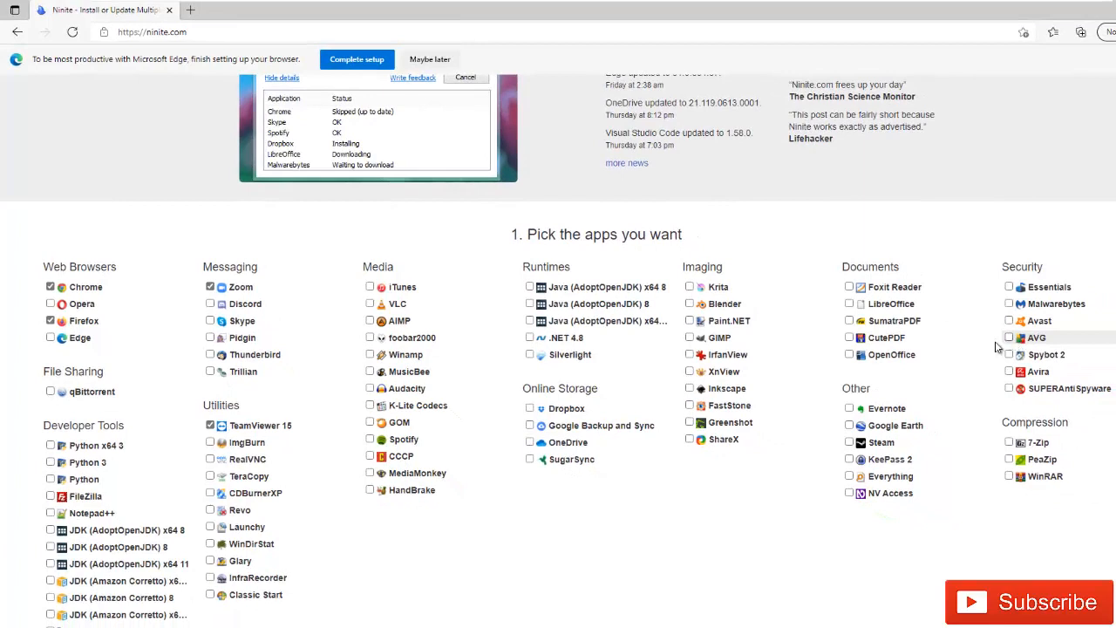
- Tick AVG, 7-Zip, KeePass 2 and Notepad++ to complete the app selection
left_click(1008, 338)
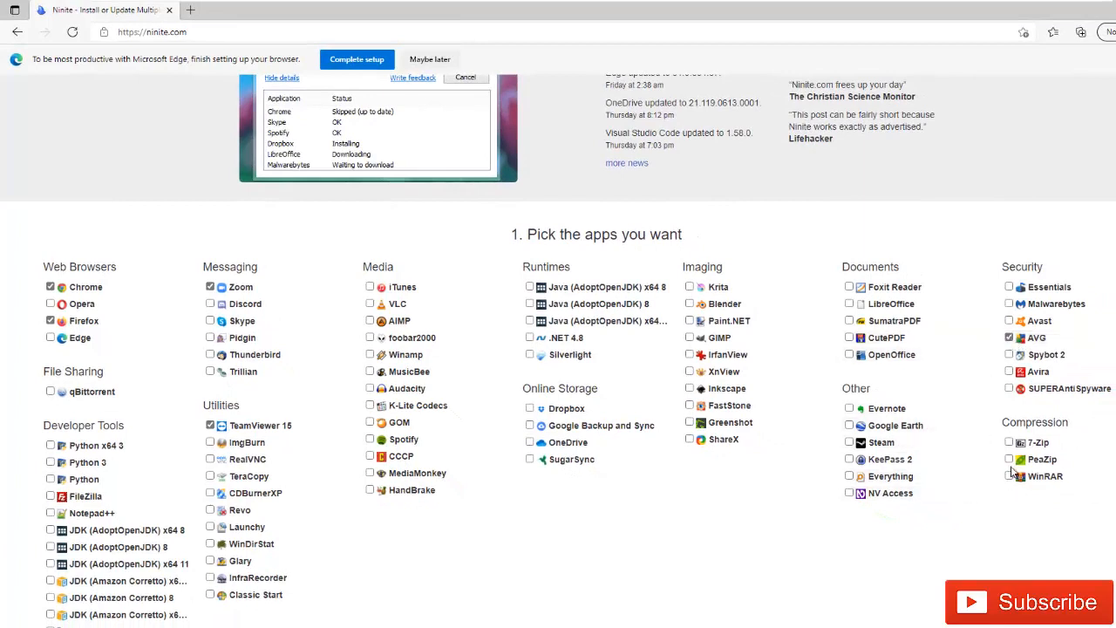
left_click(1010, 443)
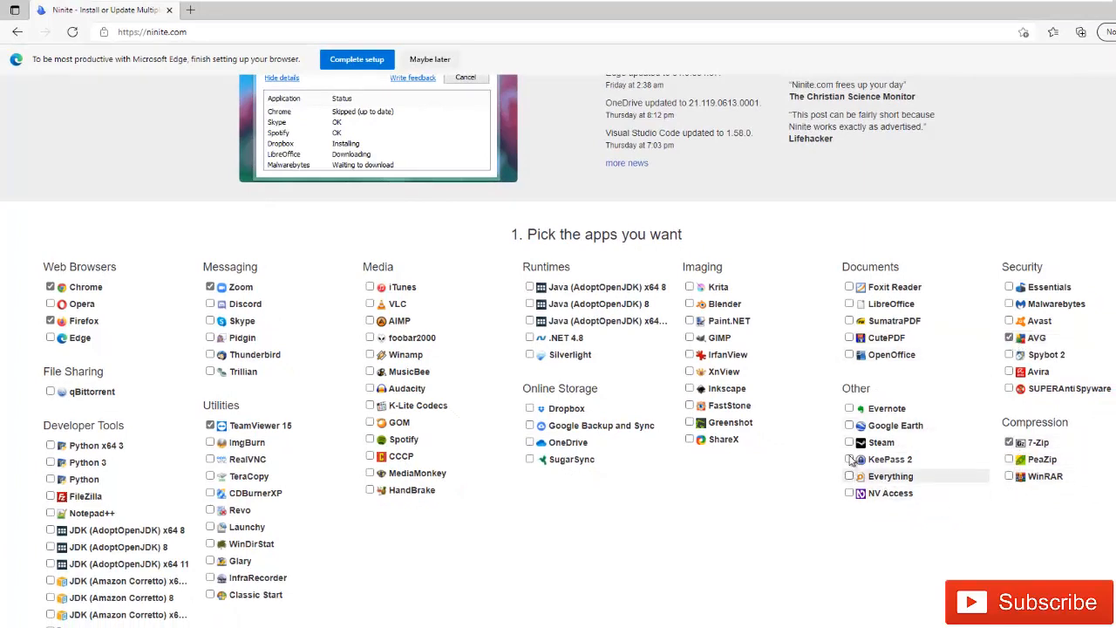
left_click(850, 460)
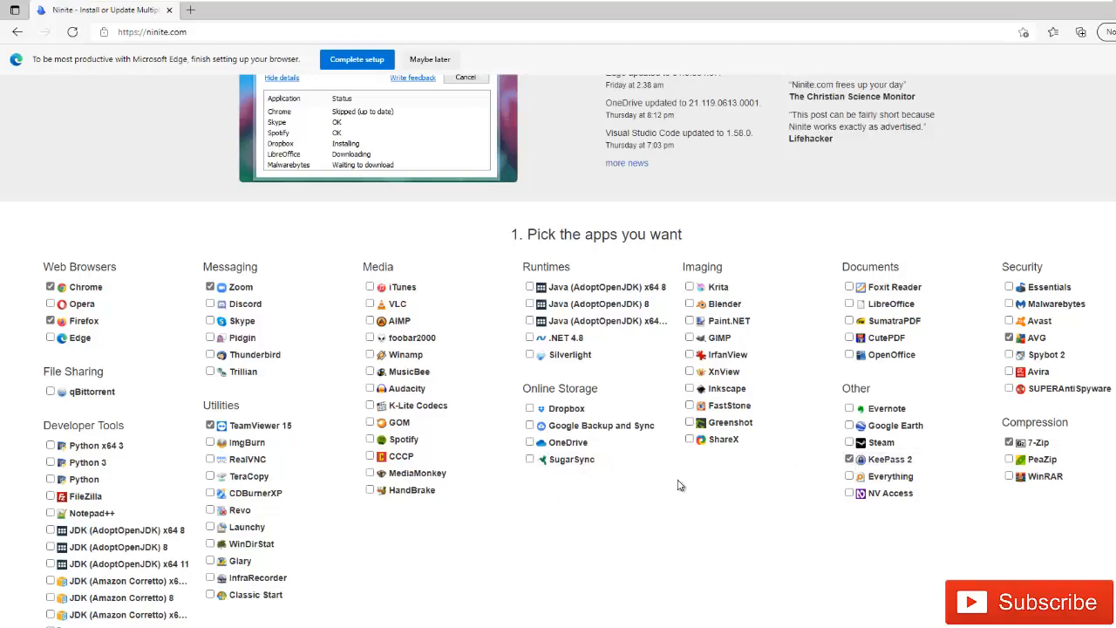
mouse_move(153, 346)
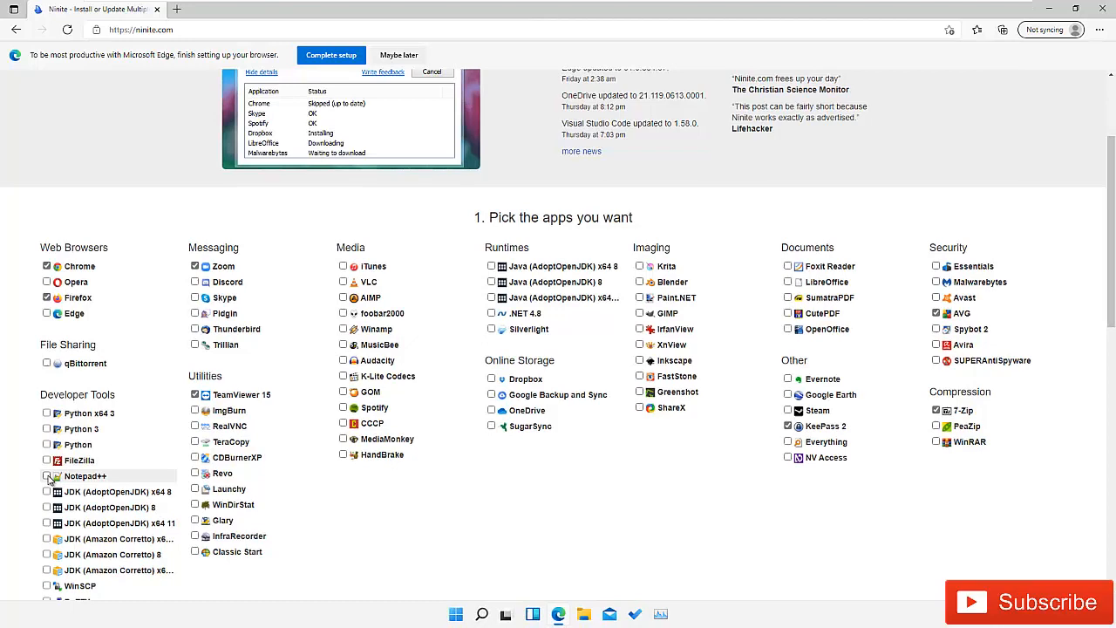
left_click(46, 474)
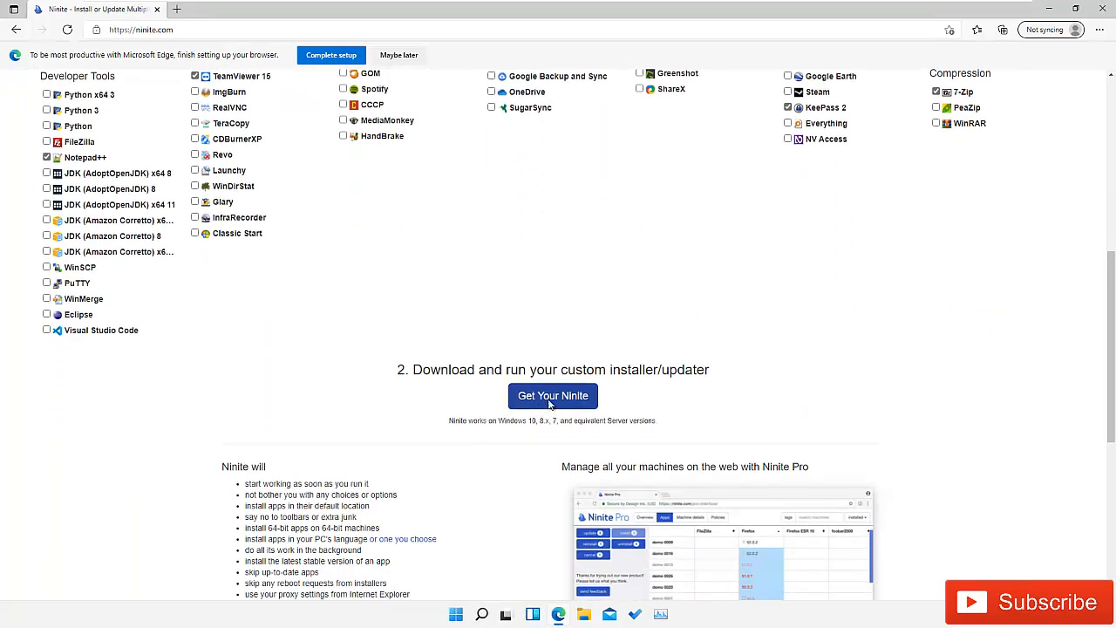
- Download the custom Ninite installer via 'Get Your Ninite'
left_click(552, 396)
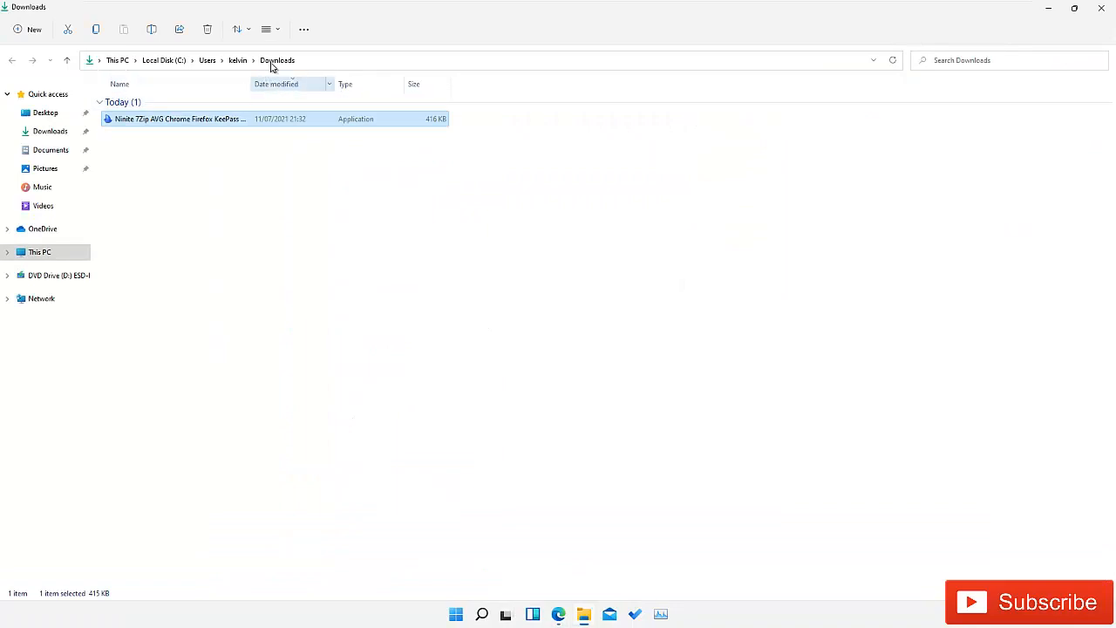
mouse_move(432, 121)
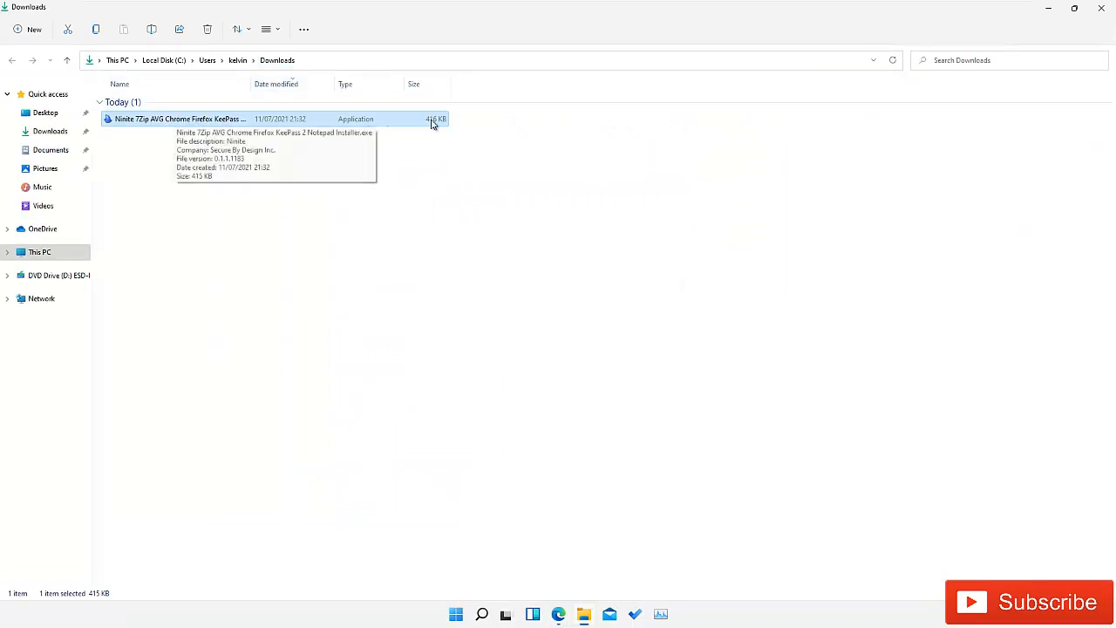
mouse_move(195, 122)
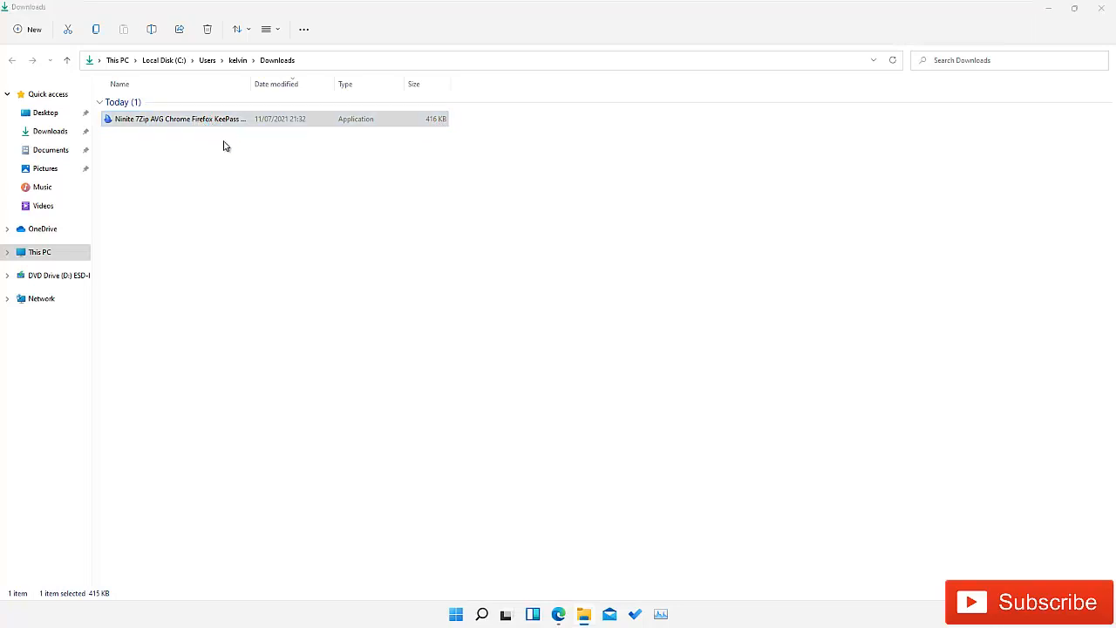
- Run the Ninite installer .exe from the Downloads folder
double_click(178, 119)
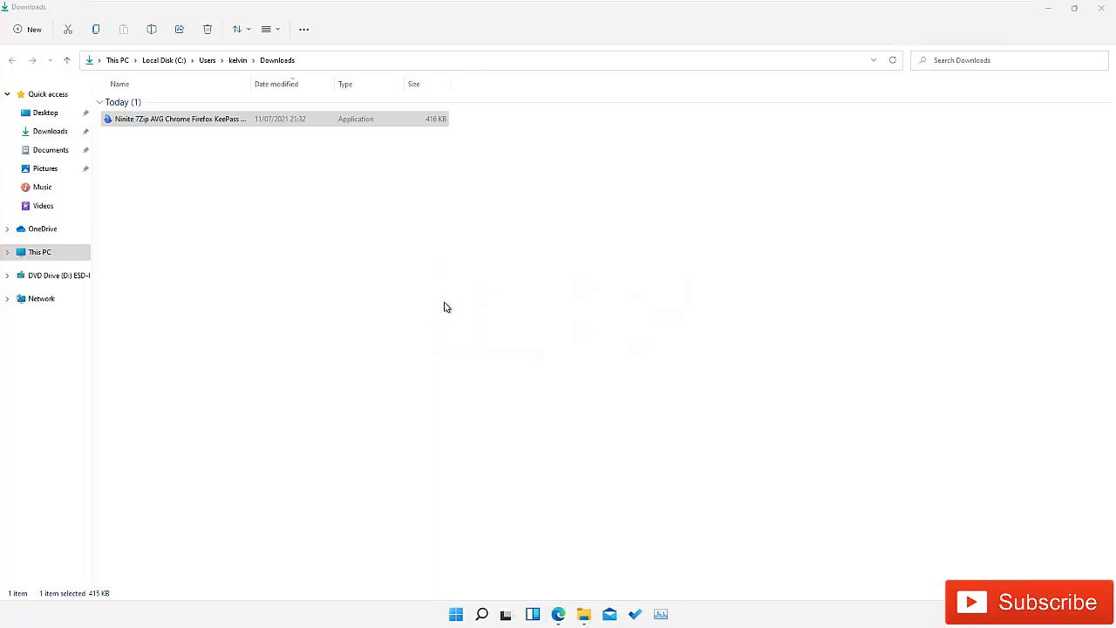
double_click(178, 118)
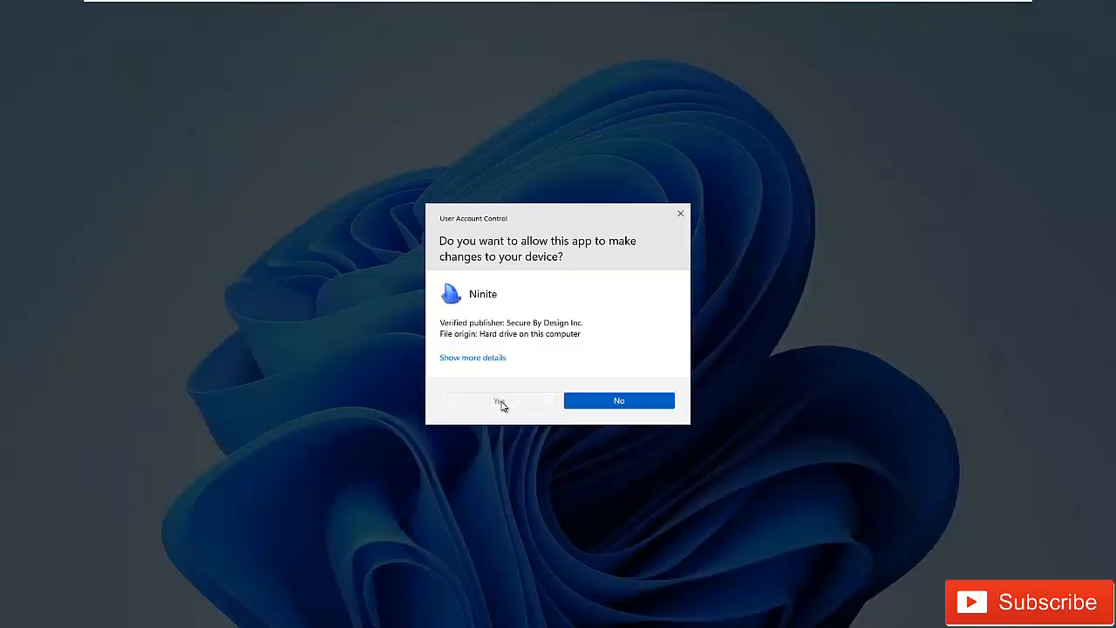
- Allow Ninite through User Account Control and show per-app install details
left_click(499, 399)
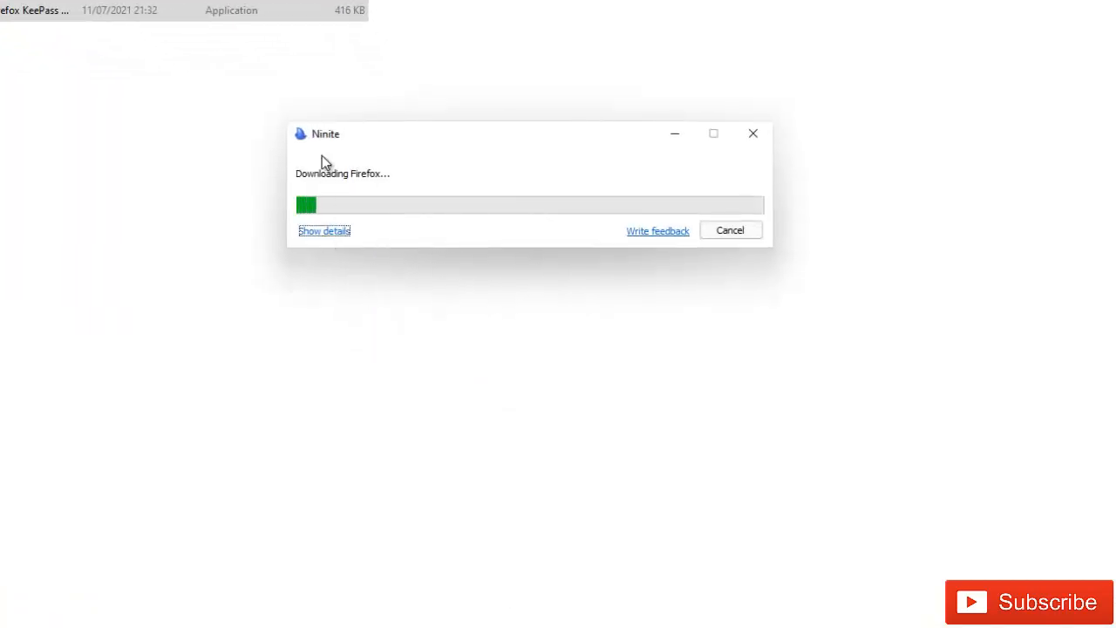
left_click(325, 230)
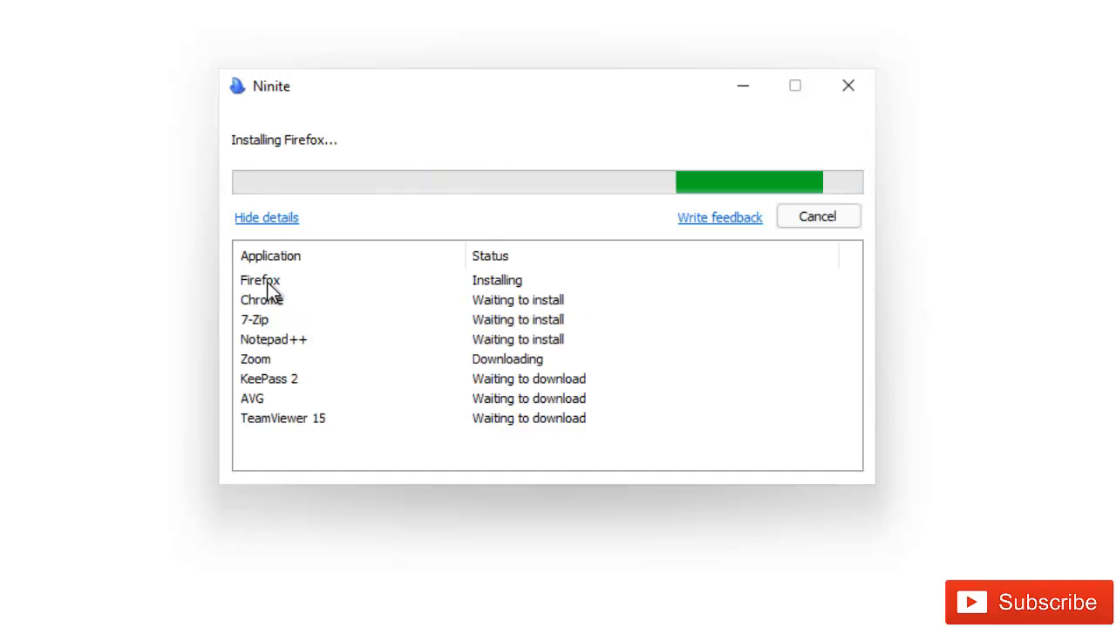
mouse_move(607, 277)
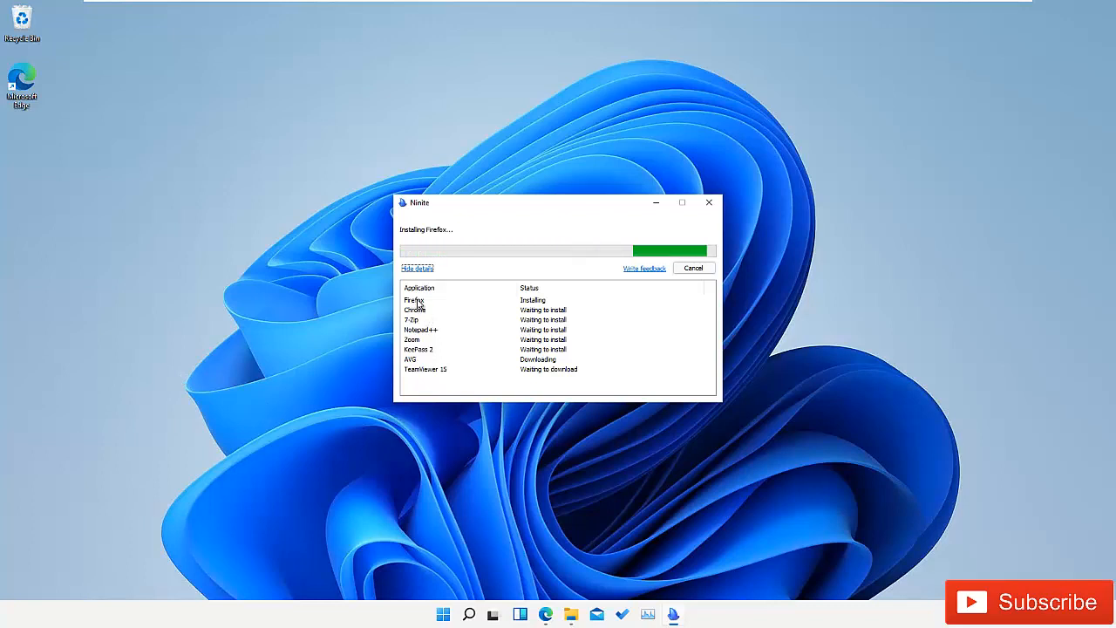
mouse_move(260, 326)
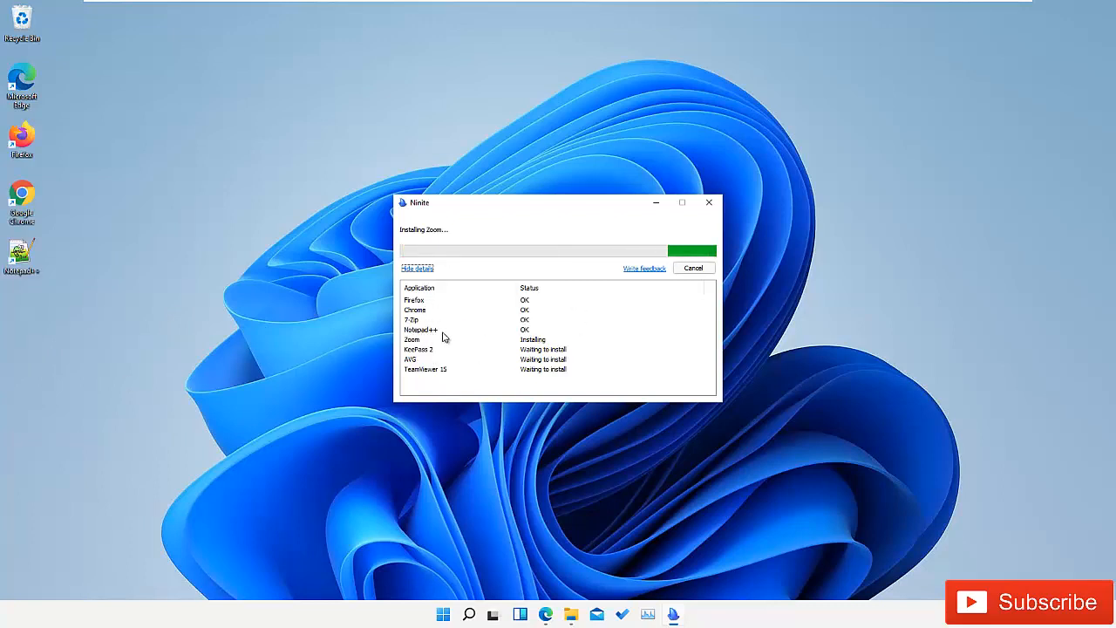
mouse_move(478, 349)
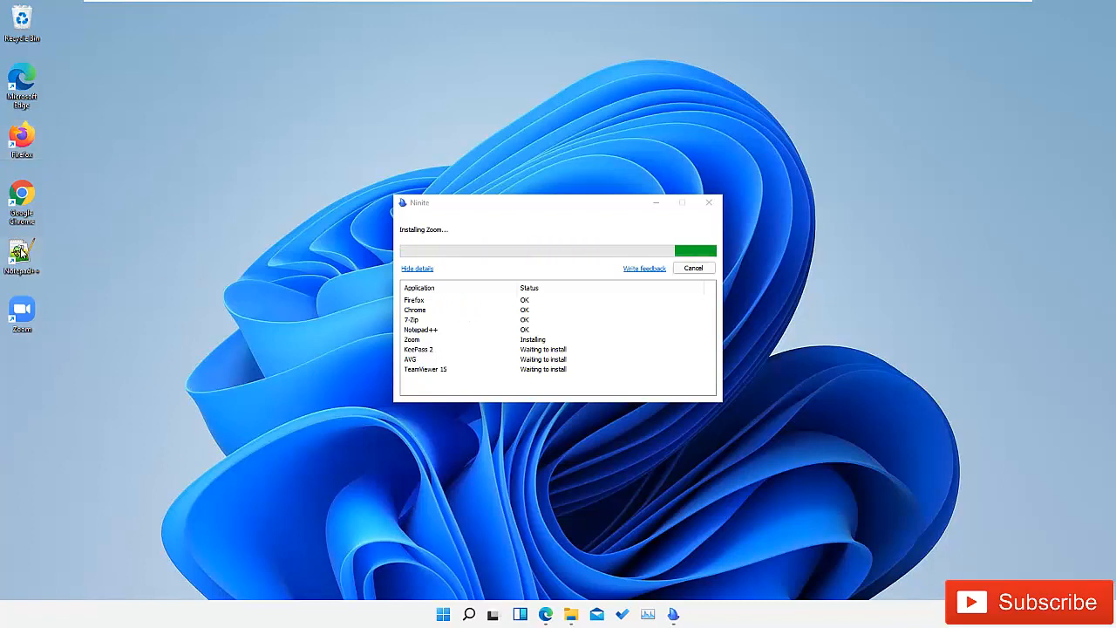
mouse_move(142, 240)
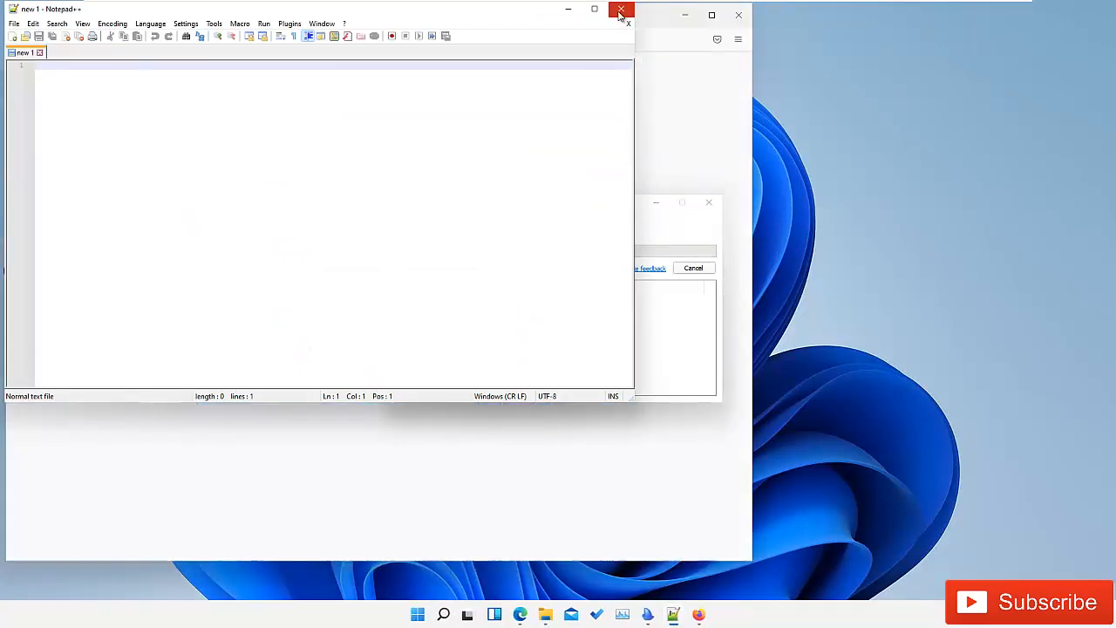
- Close the auto-launched Notepad++ and Firefox windows, confirming 'Close tabs'
left_click(621, 11)
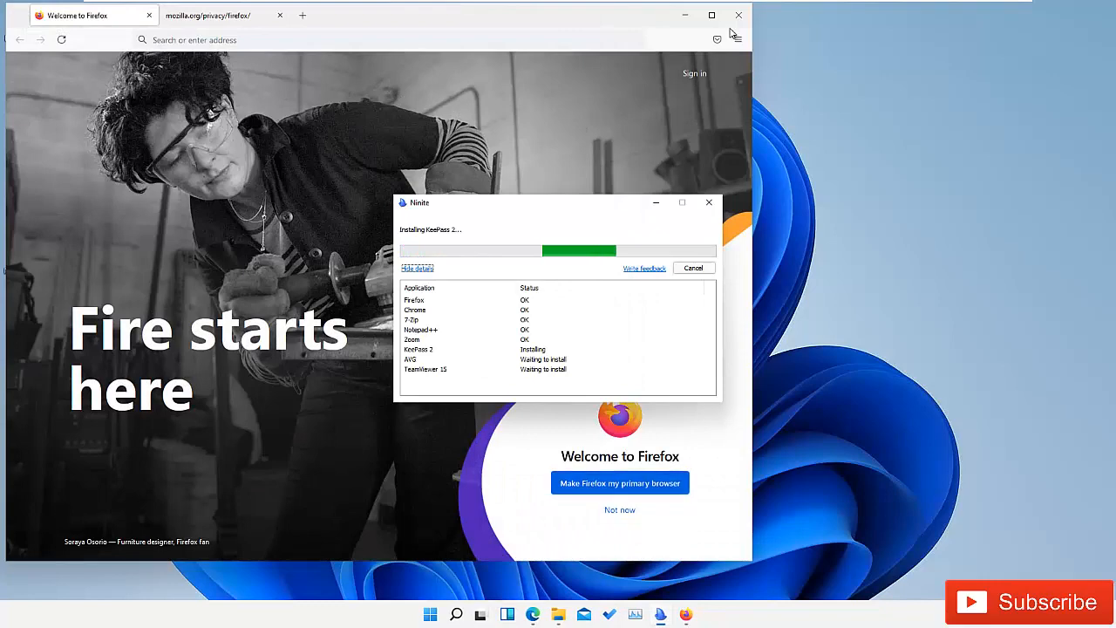
left_click(738, 14)
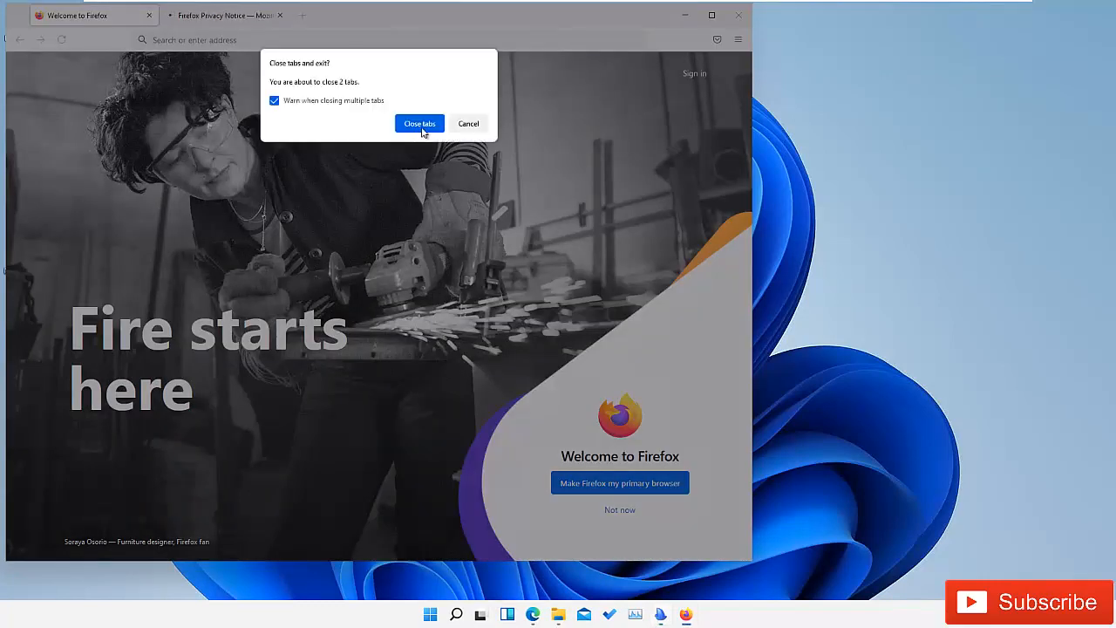
left_click(418, 122)
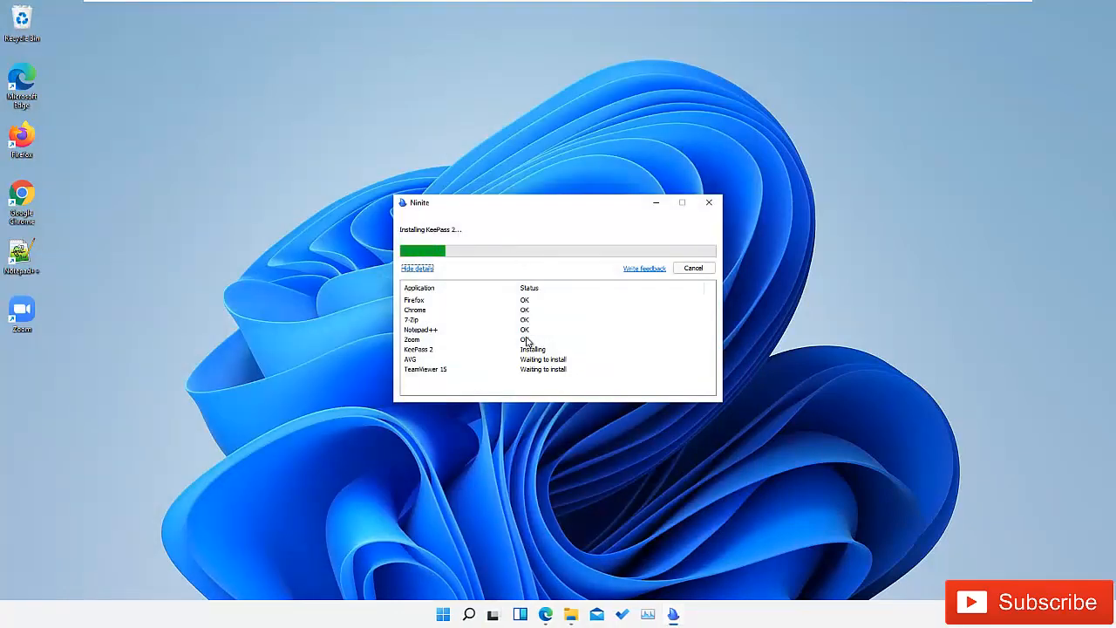